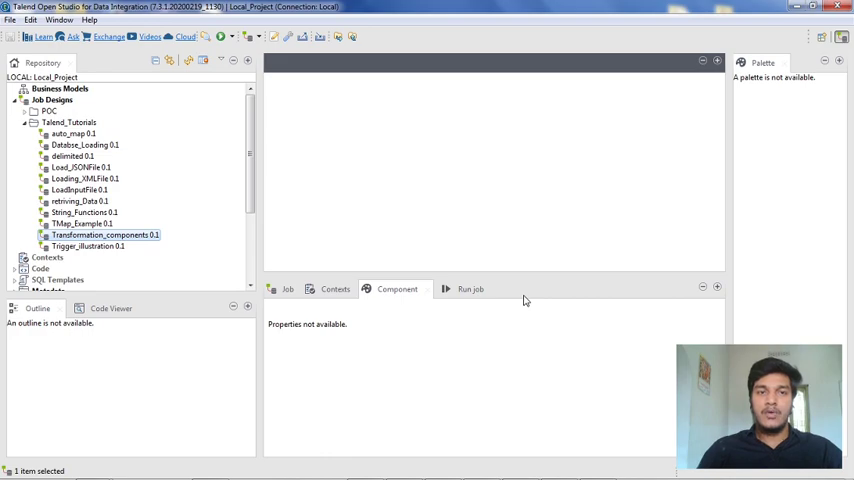
{"action": "mouse_move", "coordinate": [521, 218]}
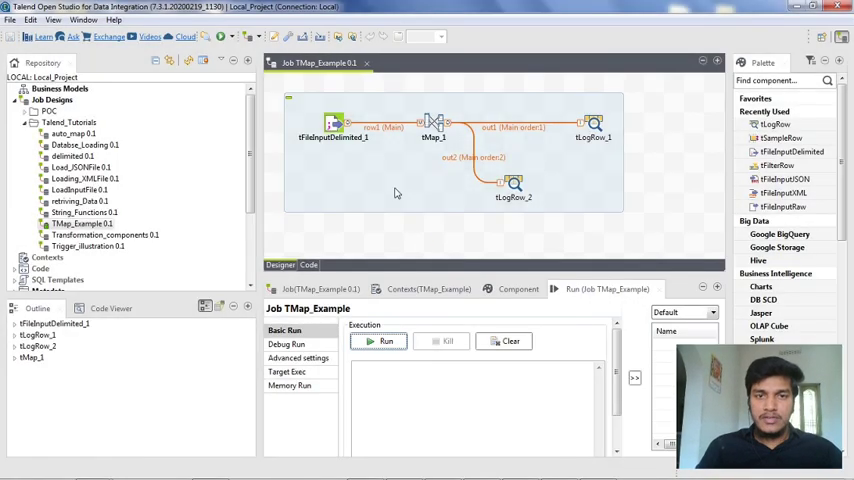
{"action": "mouse_move", "coordinate": [421, 191]}
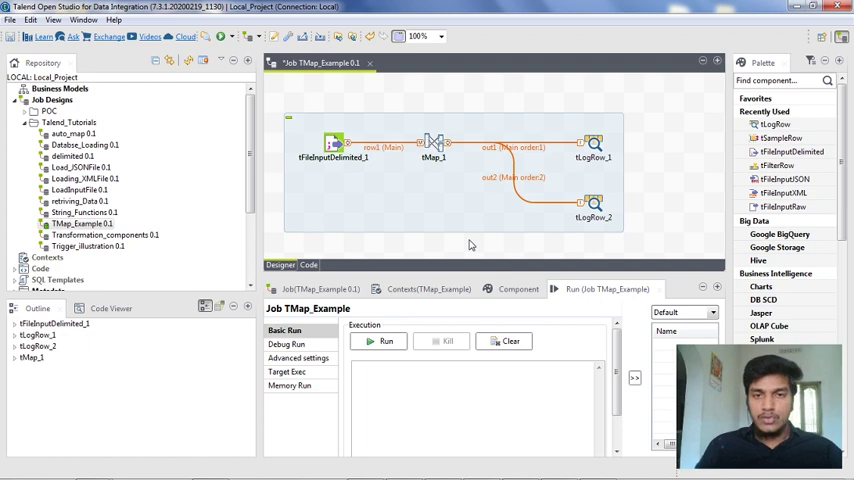
{"action": "mouse_move", "coordinate": [495, 239]}
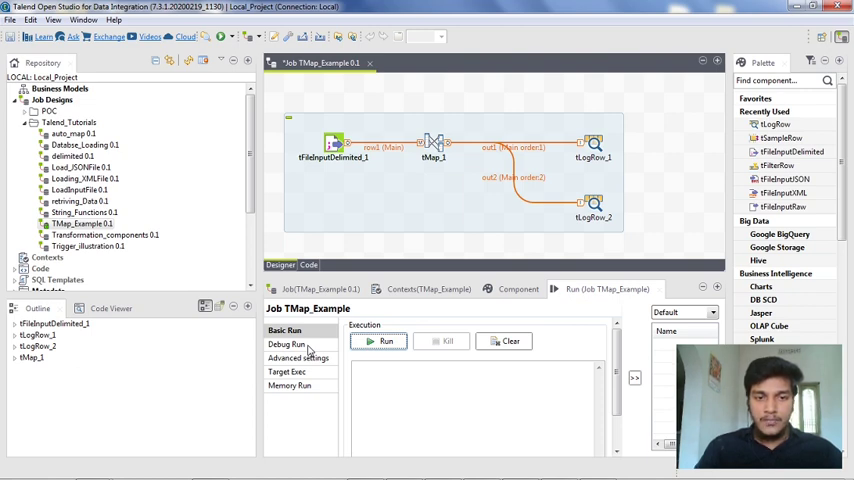
Show the Debug Run settings and move tLogRow_2 left beneath tMap_1
{"action": "left_click", "coordinate": [286, 344]}
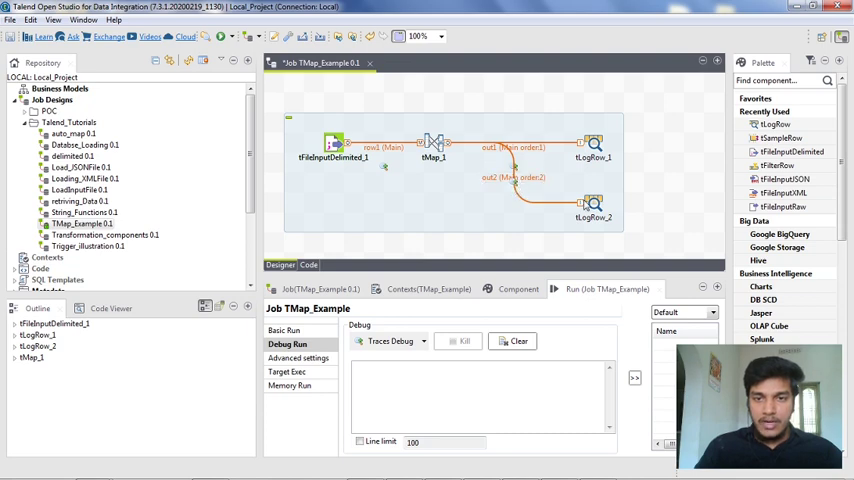
{"action": "left_click_drag", "start_coordinate": [593, 205], "coordinate": [553, 225]}
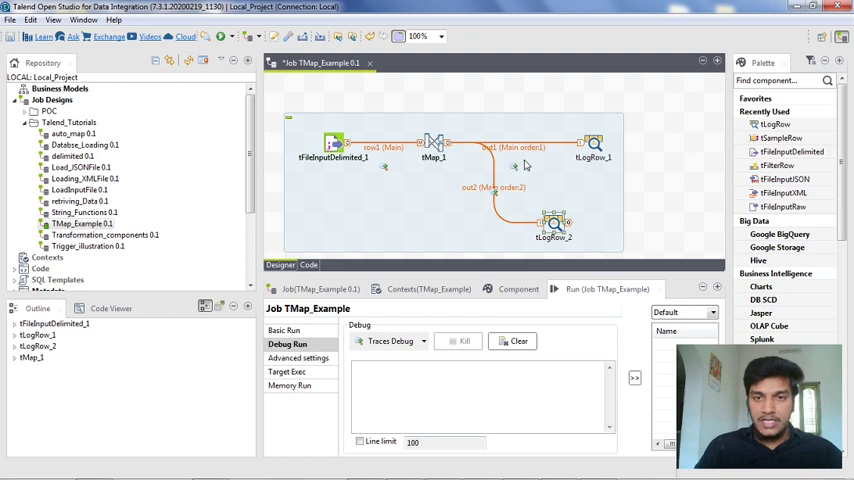
{"action": "mouse_move", "coordinate": [535, 151]}
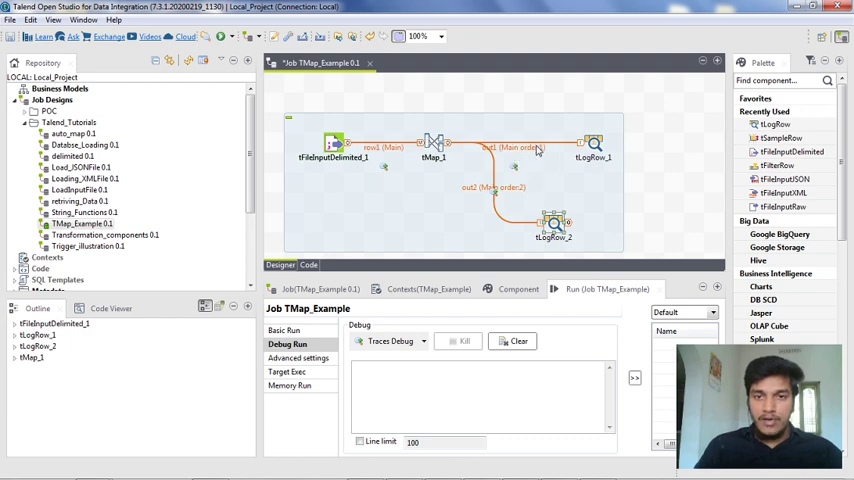
{"action": "mouse_move", "coordinate": [378, 168]}
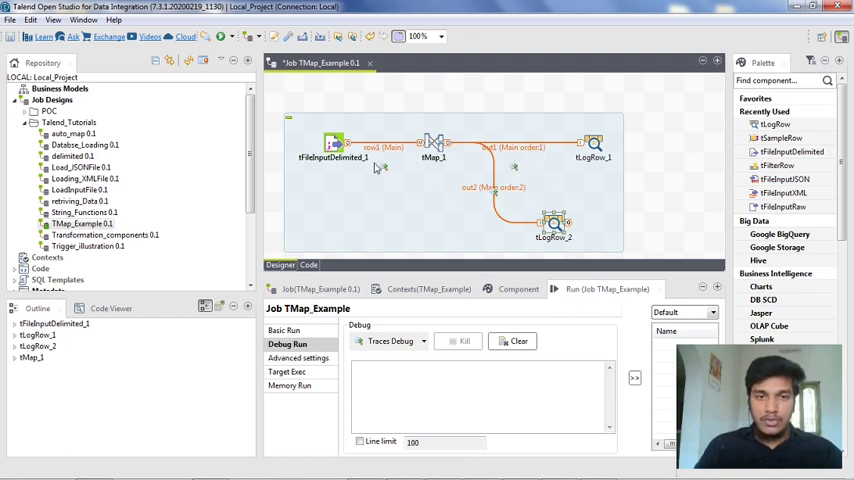
{"action": "mouse_move", "coordinate": [390, 322]}
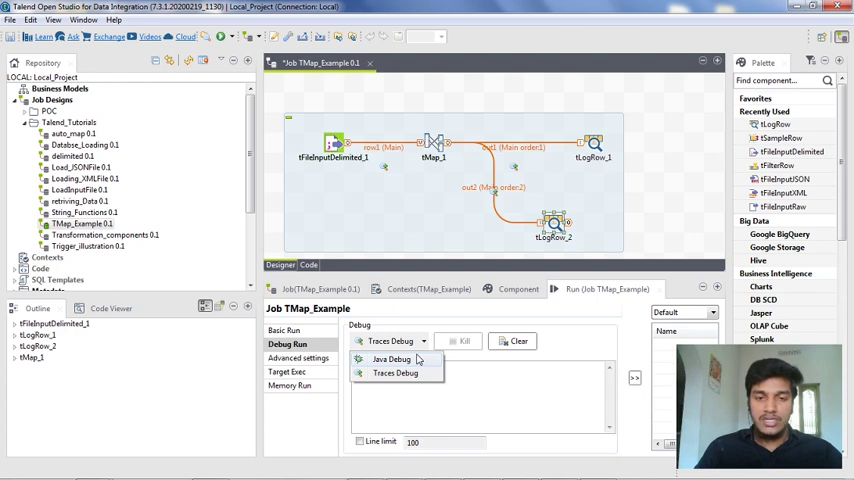
{"action": "mouse_move", "coordinate": [398, 373]}
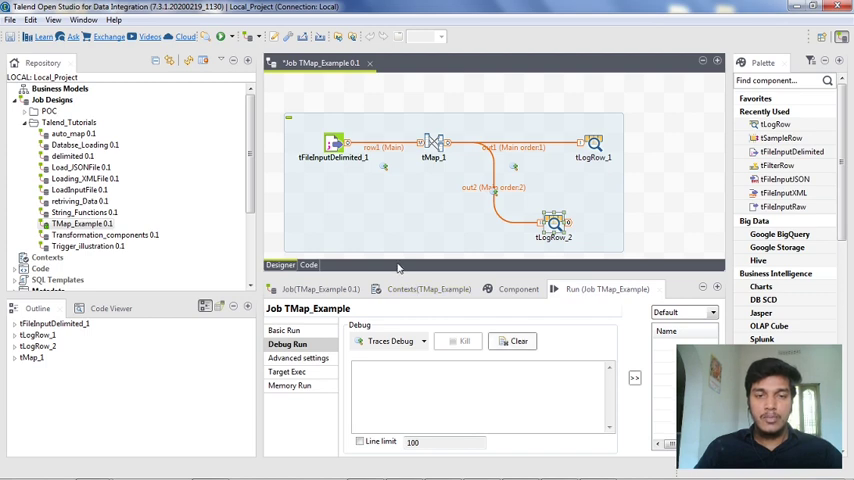
{"action": "mouse_move", "coordinate": [430, 118]}
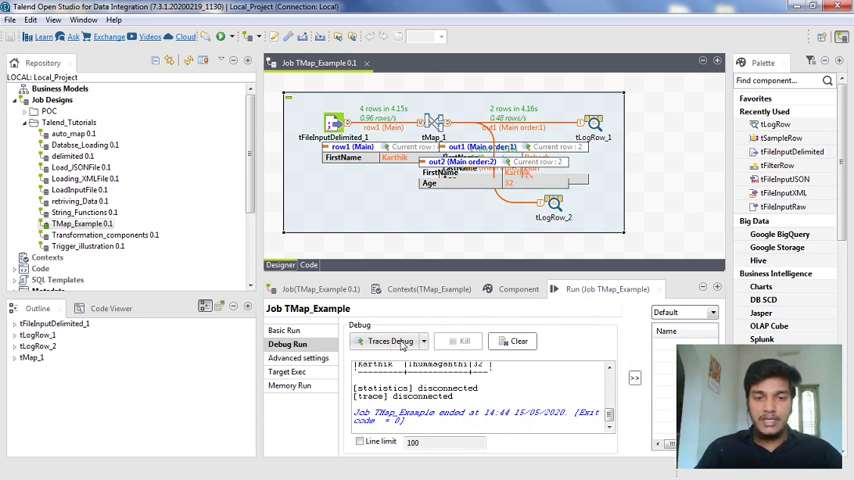
Start a new Traces Debug run of TMap_Example, showing live row1, out1 and out2 data
{"action": "left_click", "coordinate": [390, 341]}
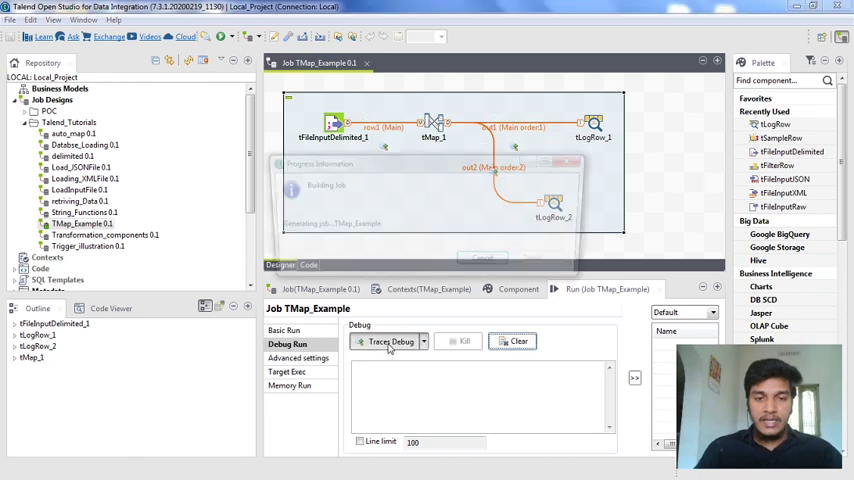
{"action": "left_click", "coordinate": [382, 341]}
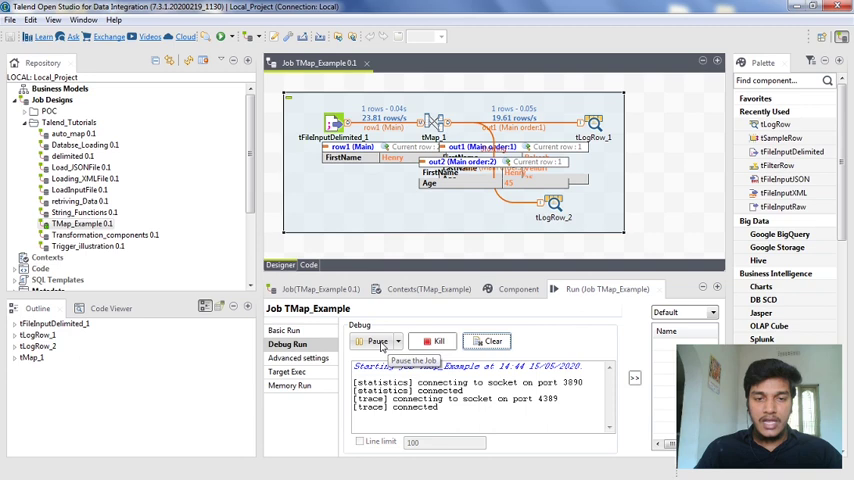
{"action": "left_click", "coordinate": [378, 341]}
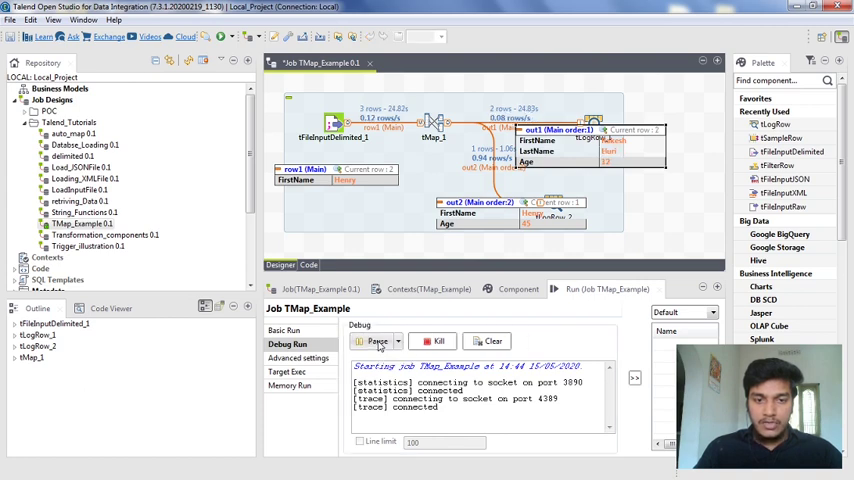
Pause the traced run, then resume it so all 4 rows finish
{"action": "left_click", "coordinate": [374, 341]}
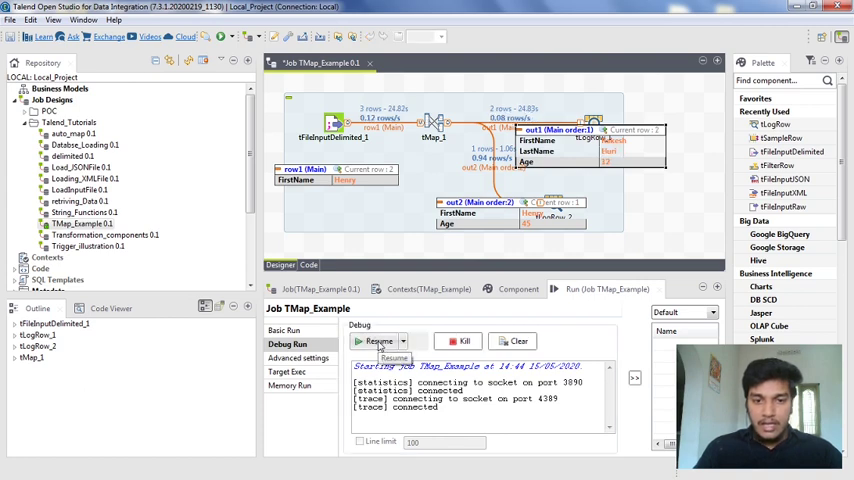
{"action": "left_click", "coordinate": [379, 341]}
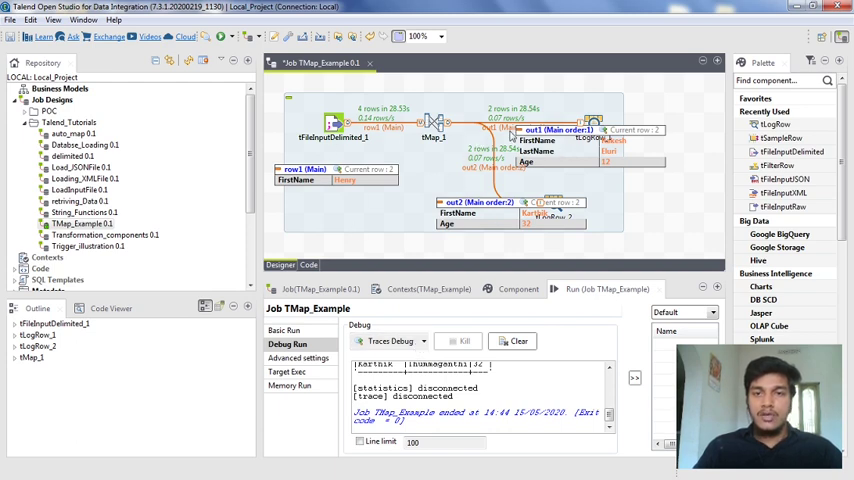
{"action": "mouse_move", "coordinate": [603, 184]}
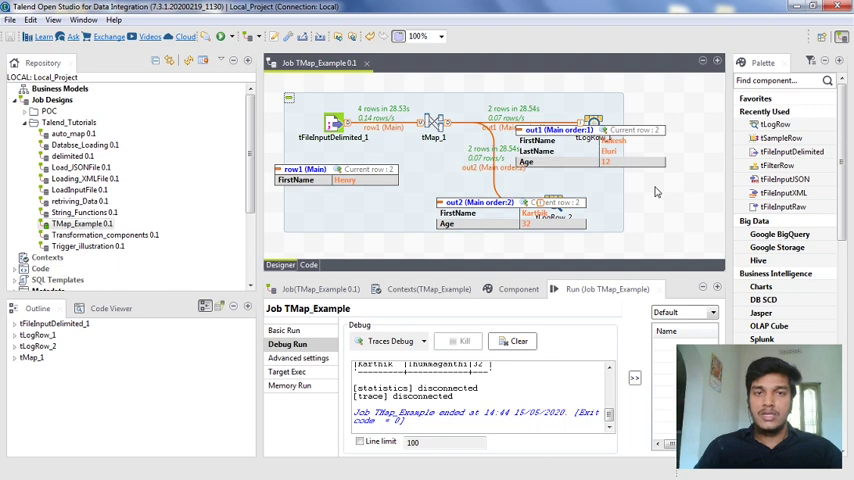
{"action": "mouse_move", "coordinate": [630, 208]}
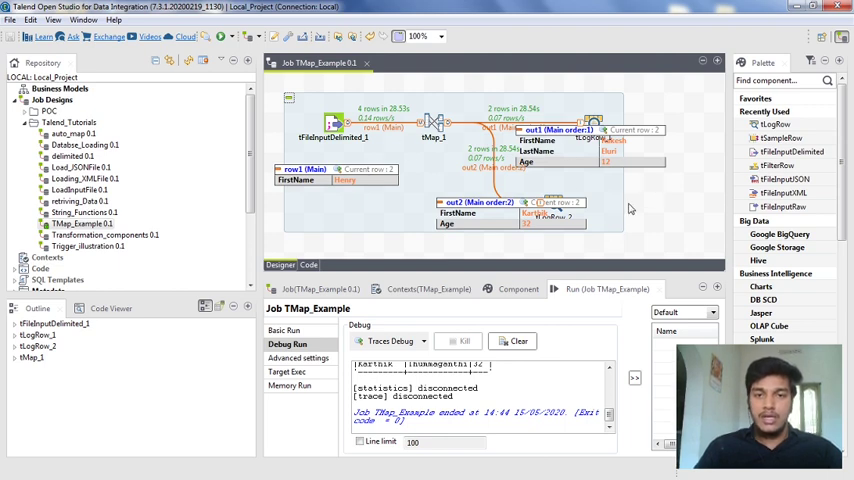
{"action": "mouse_move", "coordinate": [643, 270]}
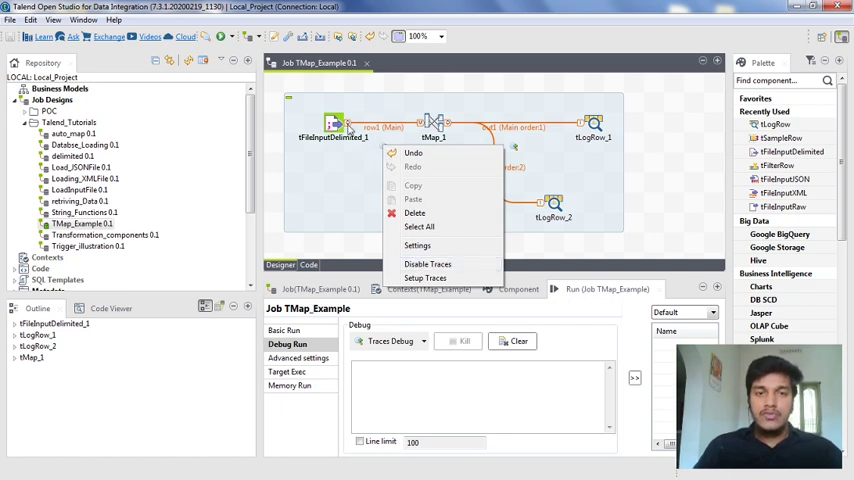
Disable traces on the row1 connection via its context menu
{"action": "left_click", "coordinate": [405, 148]}
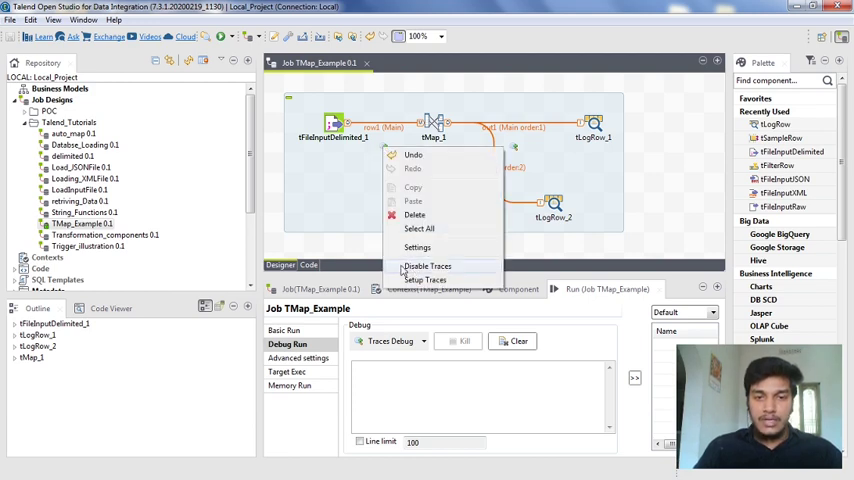
{"action": "left_click", "coordinate": [429, 266]}
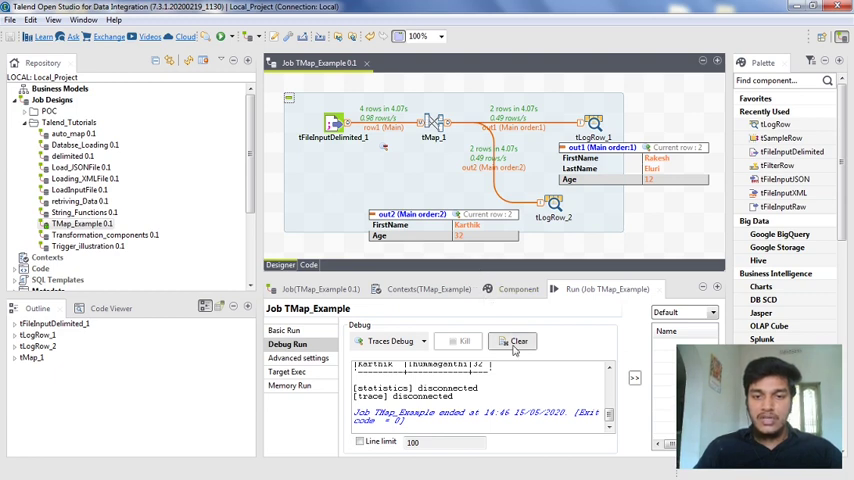
Clear the console, re-enable traces on row1, and trace only LastName and Age
{"action": "left_click", "coordinate": [517, 341]}
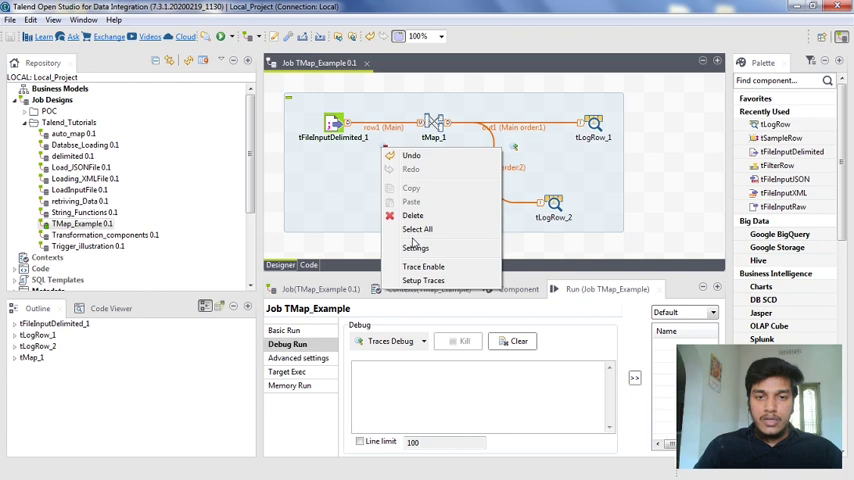
{"action": "mouse_move", "coordinate": [423, 266]}
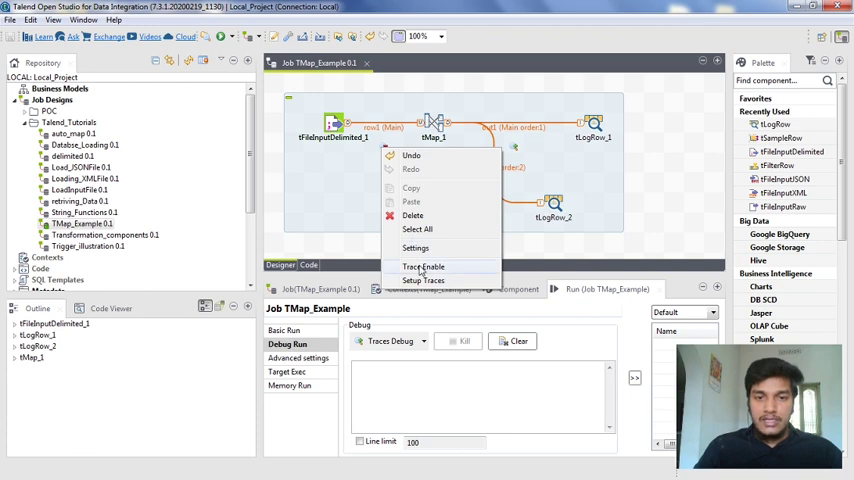
{"action": "left_click", "coordinate": [424, 266]}
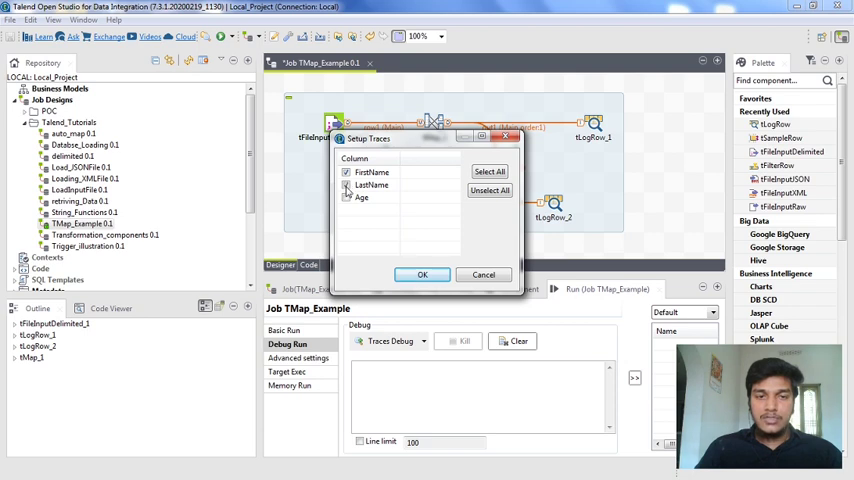
{"action": "left_click", "coordinate": [347, 185]}
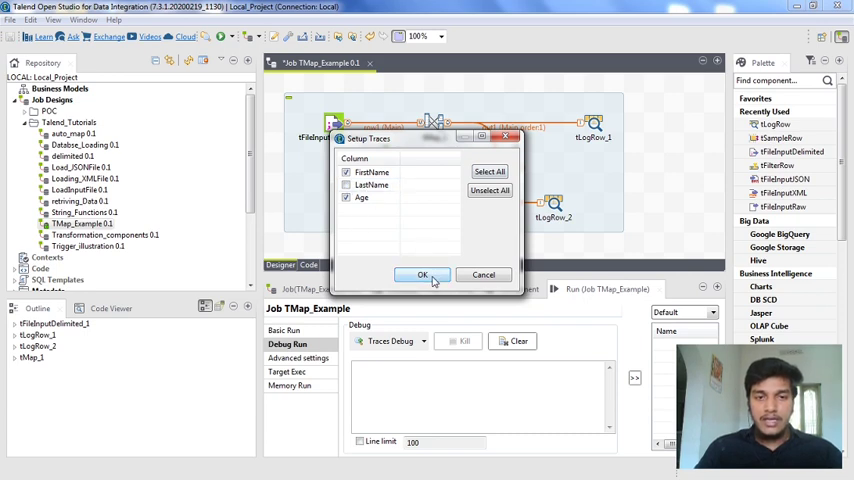
{"action": "left_click", "coordinate": [421, 275]}
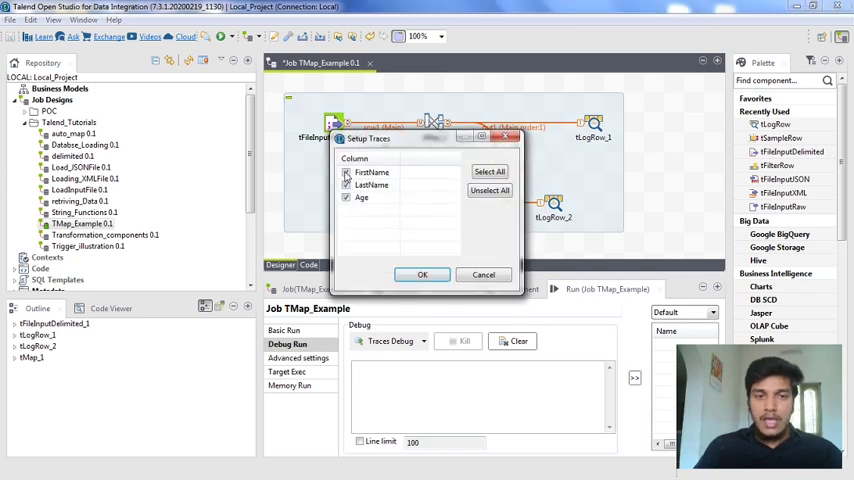
{"action": "left_click", "coordinate": [347, 185]}
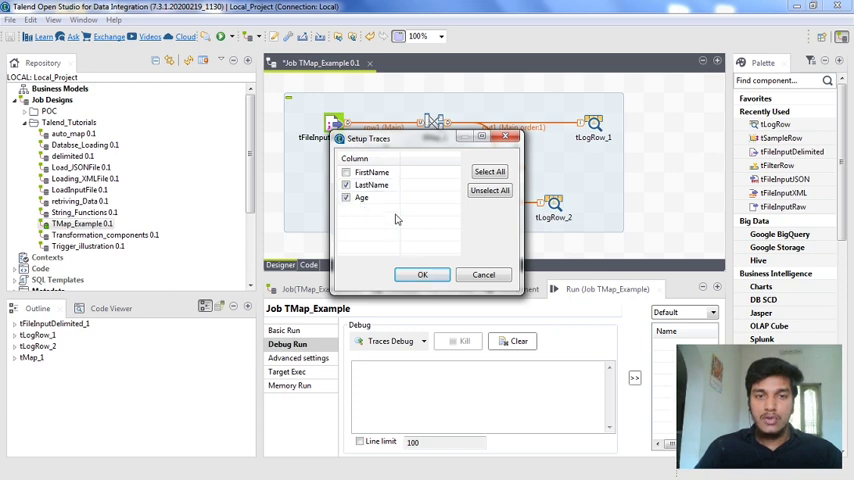
{"action": "left_click", "coordinate": [422, 274]}
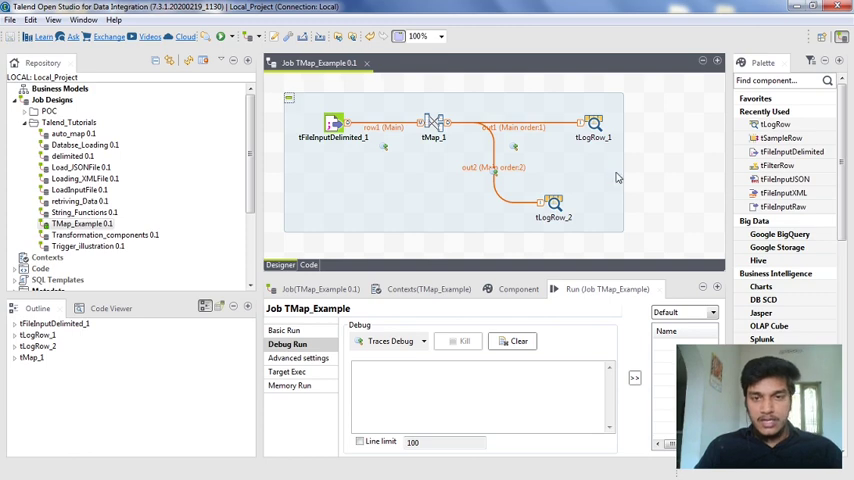
{"action": "mouse_move", "coordinate": [503, 170]}
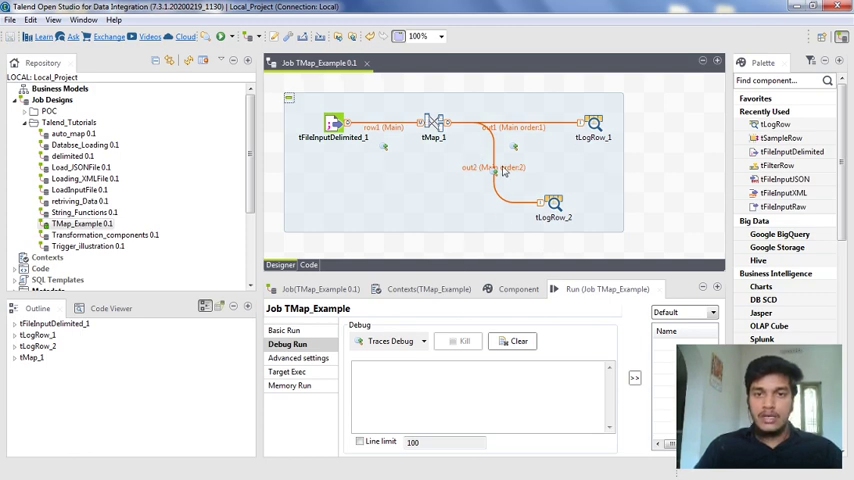
{"action": "mouse_move", "coordinate": [422, 190]}
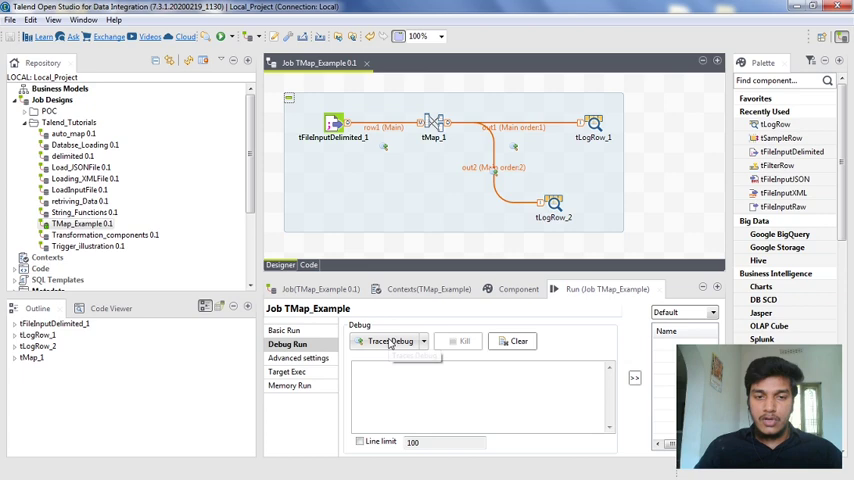
Run Traces Debug to view LastName and Age trace data, then clear the output
{"action": "left_click", "coordinate": [386, 341]}
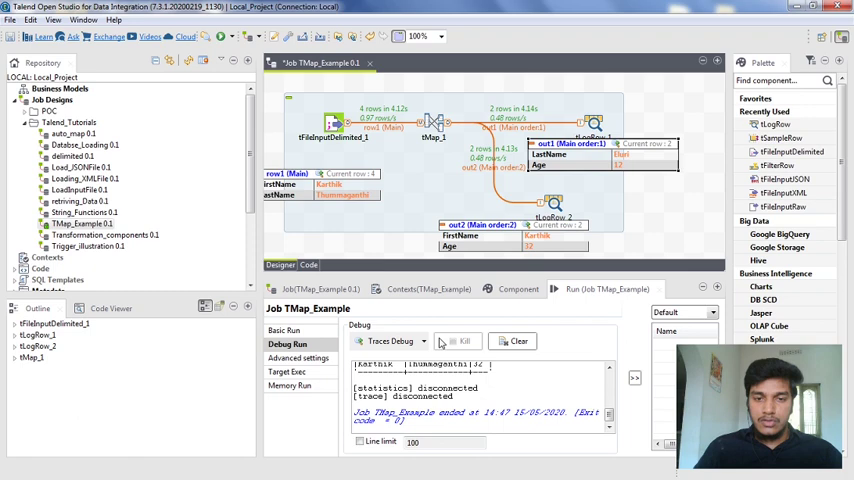
{"action": "left_click", "coordinate": [516, 341]}
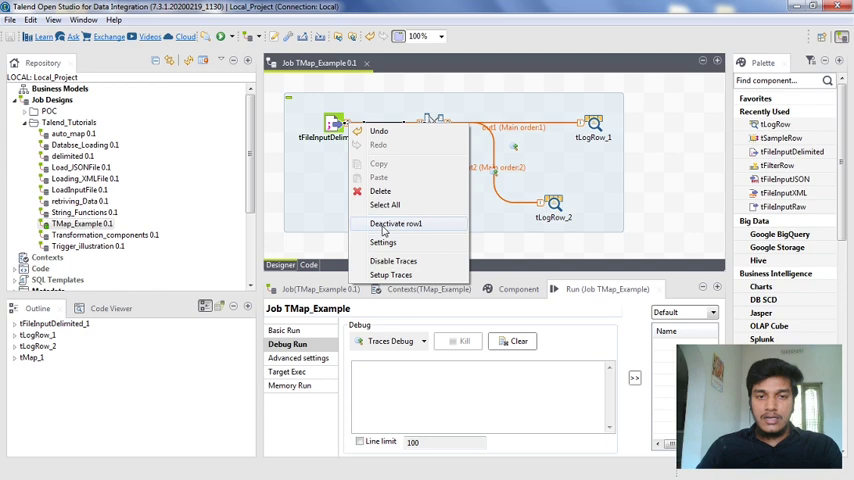
{"action": "mouse_move", "coordinate": [318, 248]}
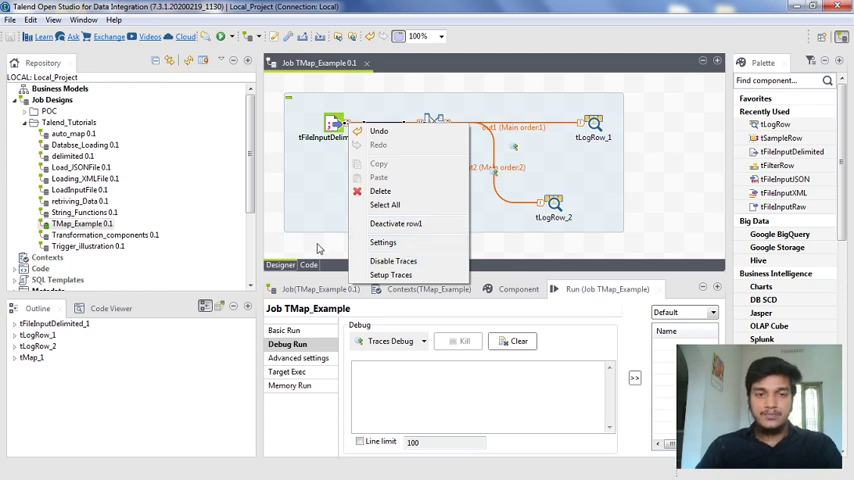
{"action": "left_click", "coordinate": [324, 243]}
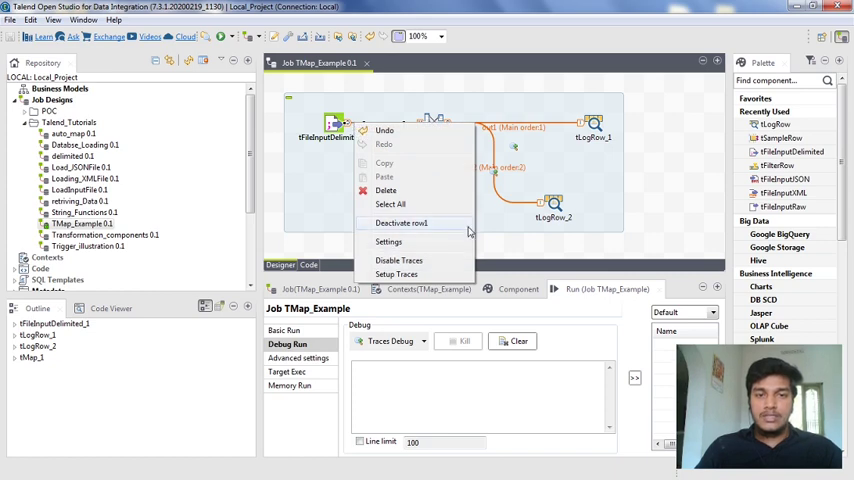
{"action": "left_click", "coordinate": [503, 247]}
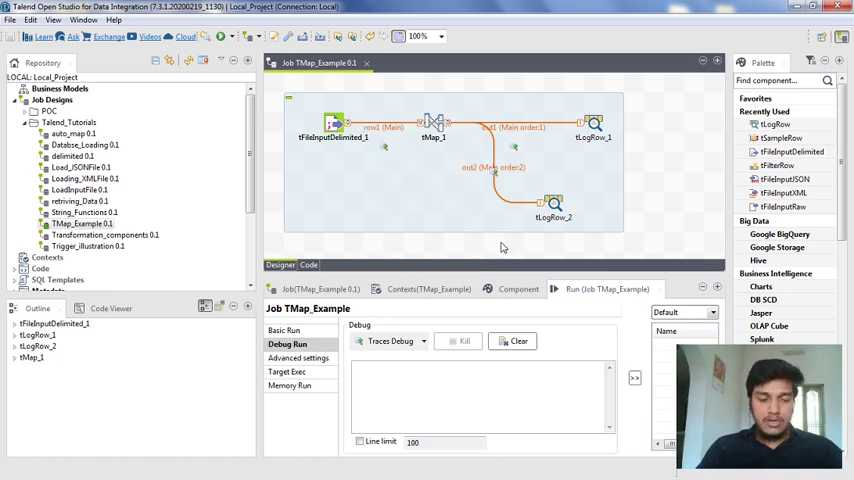